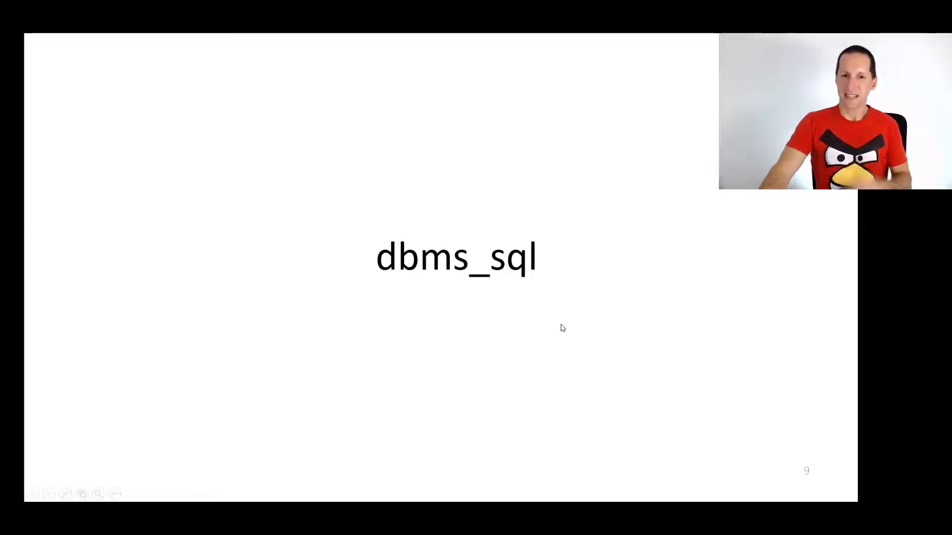
{"action": "mouse_move", "coordinate": [545, 341]}
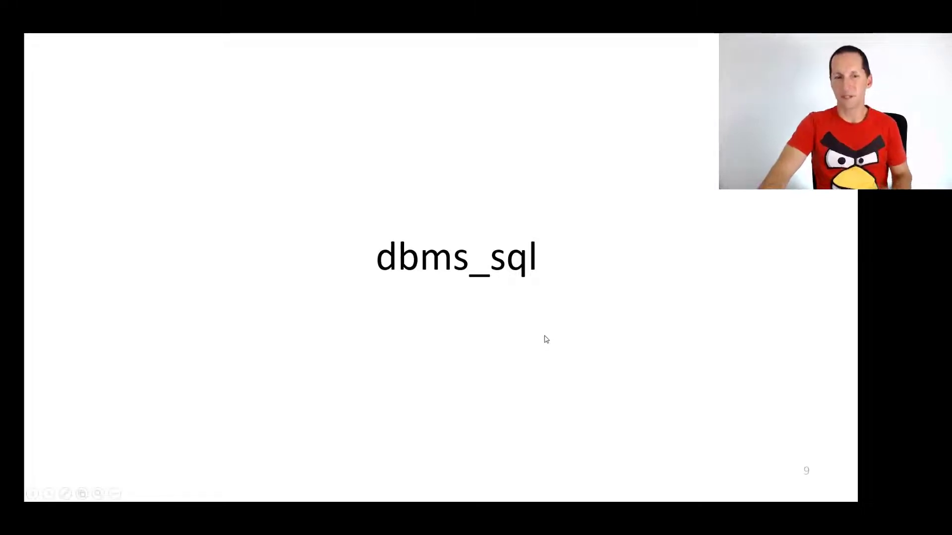
{"action": "mouse_move", "coordinate": [534, 338]}
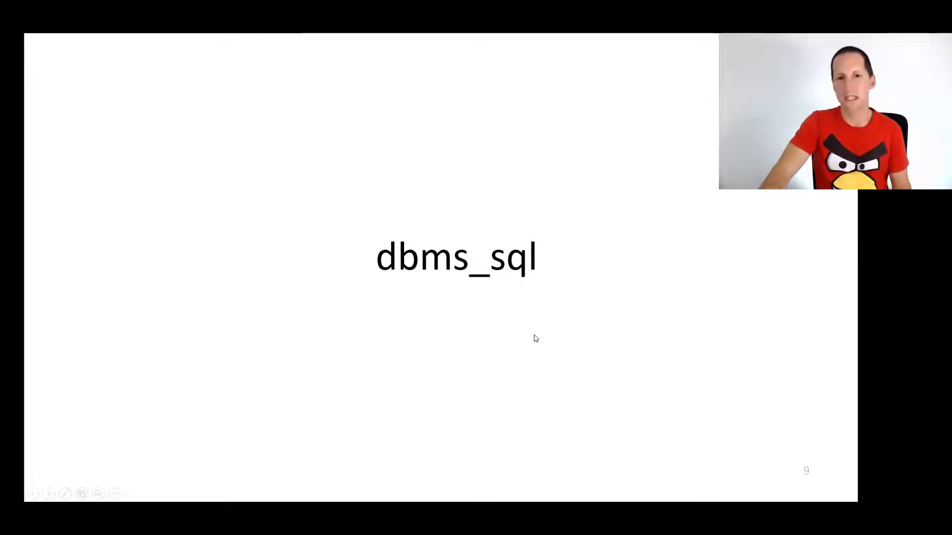